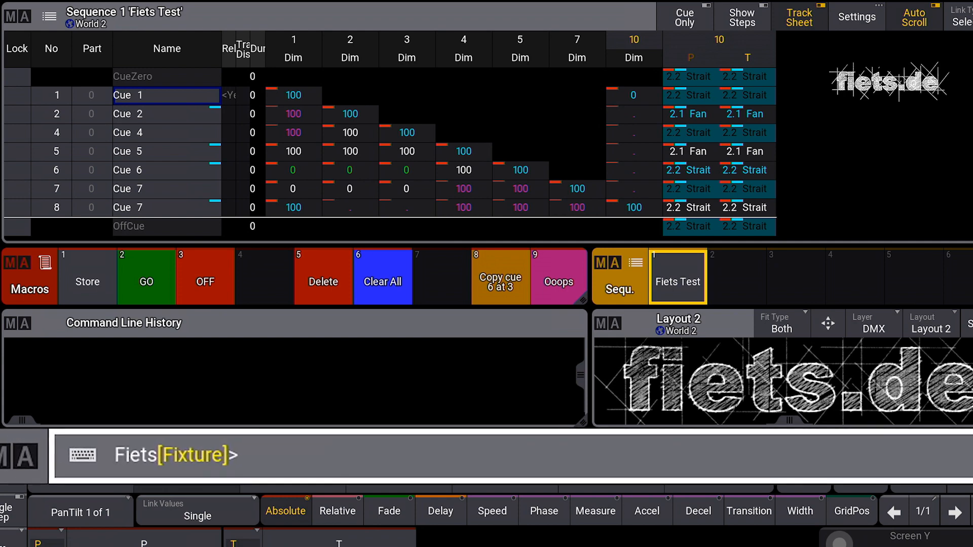
# Step: Run 'Unblock Seq 1' from the command line, correcting the mistyped command first
pyautogui.write('Unblock Seq1')
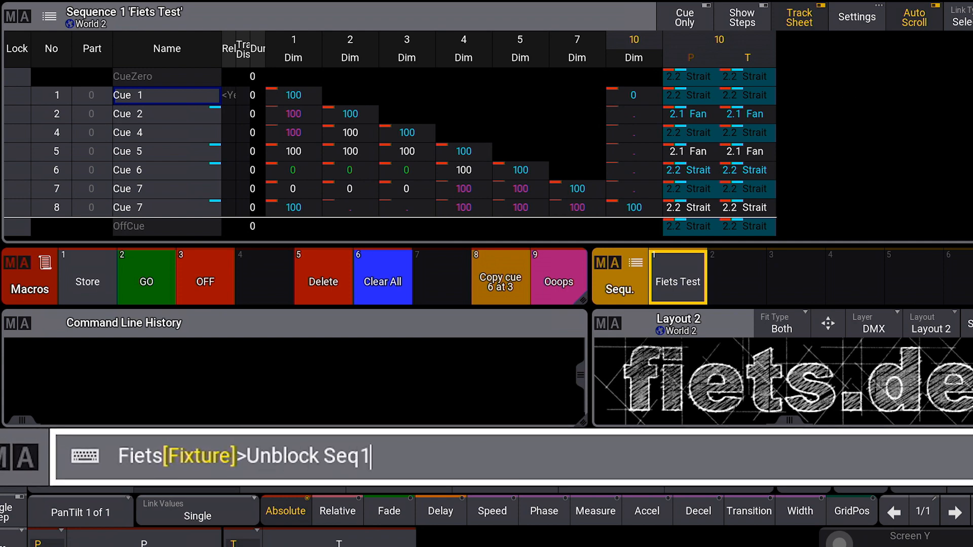
pyautogui.press('Backspace')
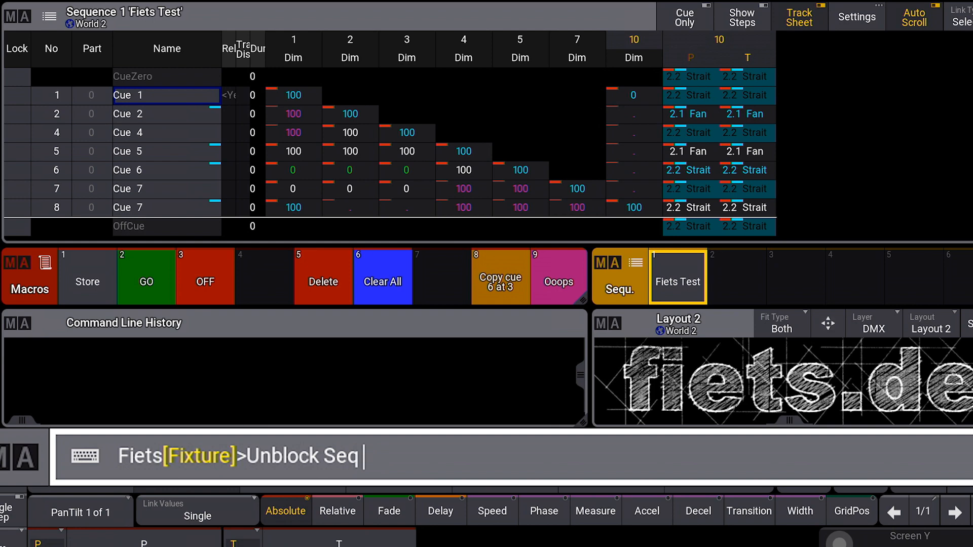
pyautogui.press('Enter')
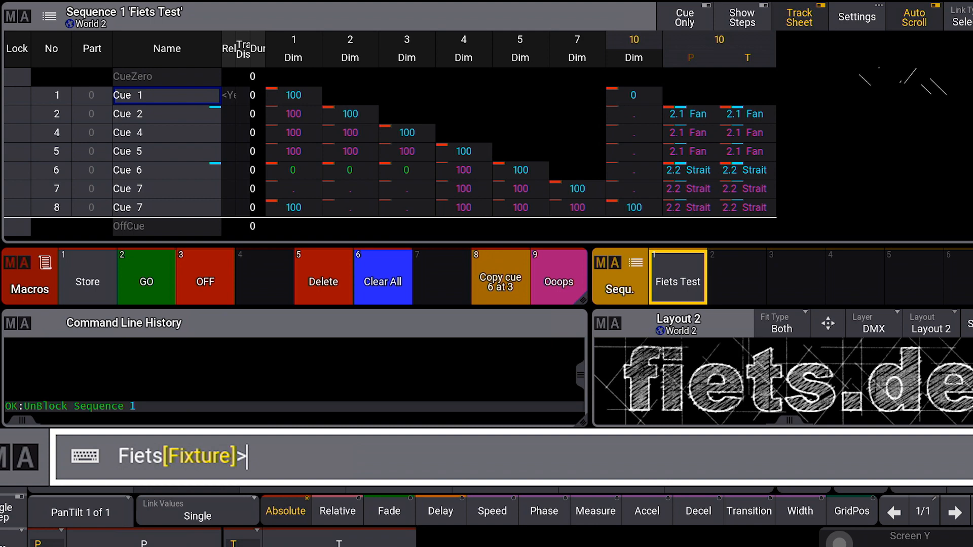
# Step: Run 'Block Cue 7' so Cue 7 stores hard values
pyautogui.write('Block')
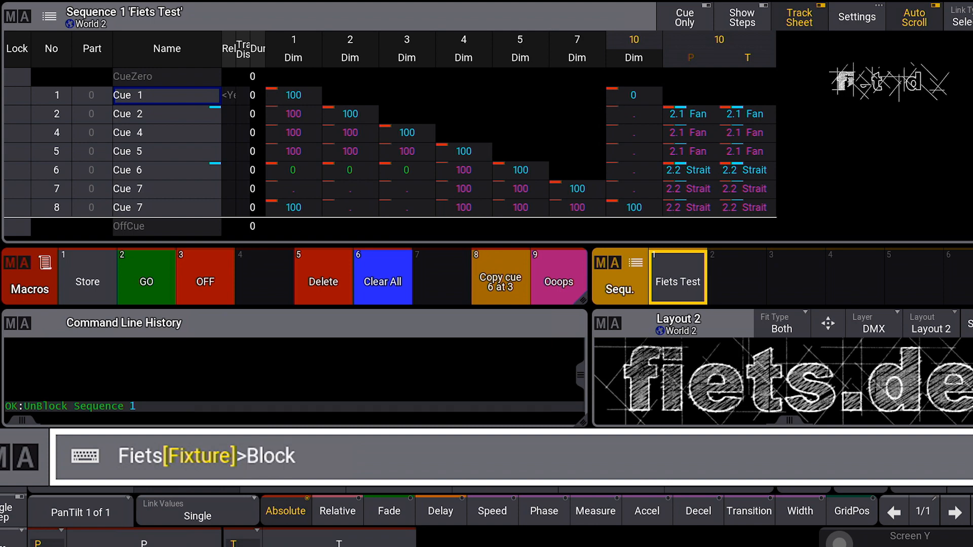
pyautogui.press('enter')
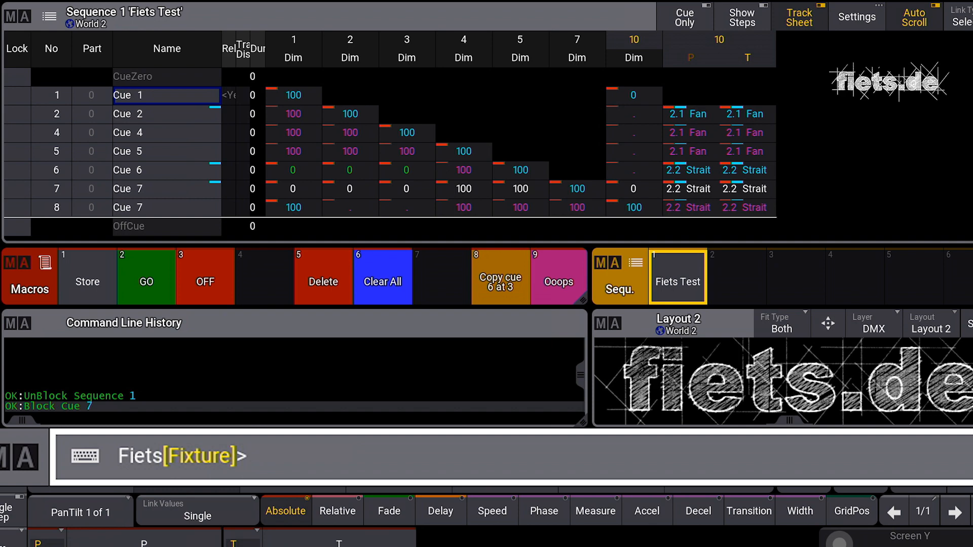
# Step: Run 'Block Seq 1' to hard-store every cue, then begin typing 'Unblock Cue 7'
pyautogui.write('Block Seq 1')
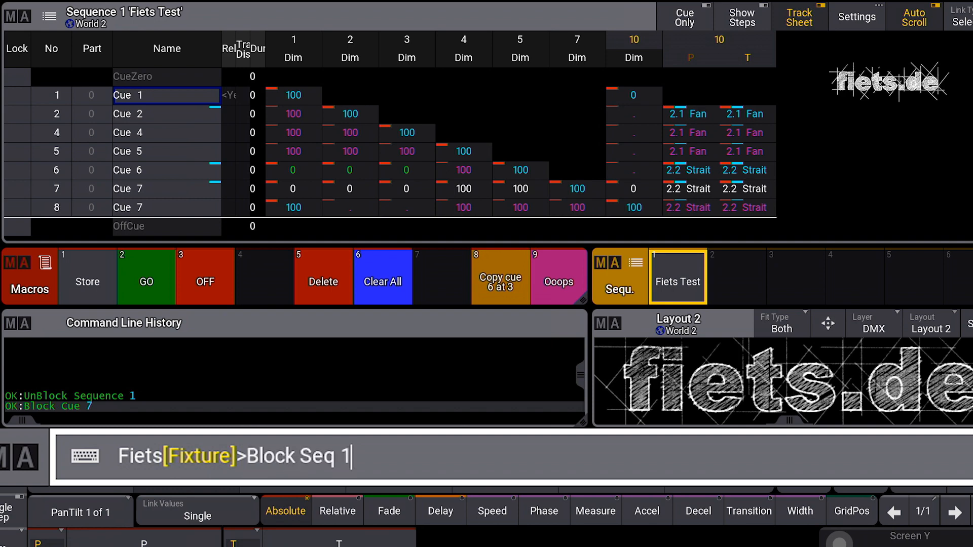
pyautogui.press('Enter')
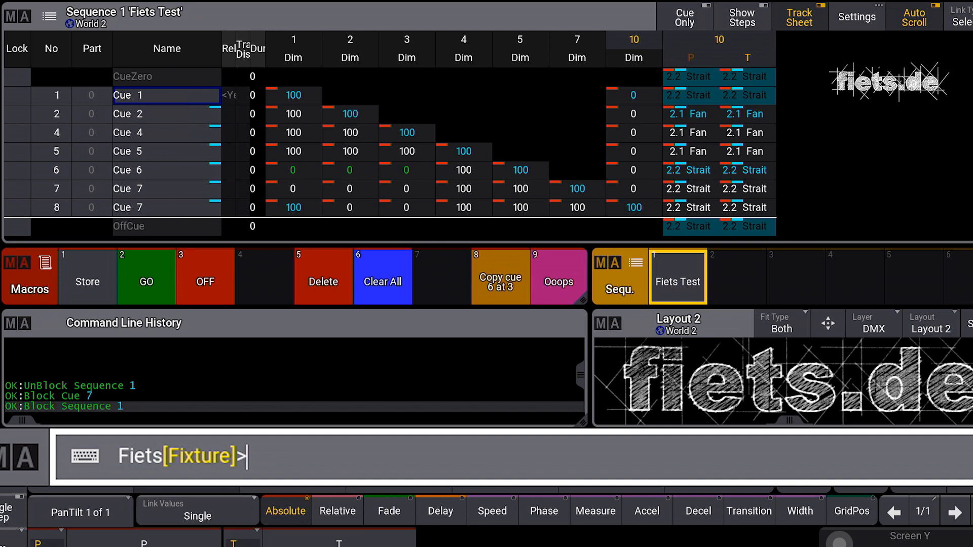
pyautogui.write('Unblock cue 7')
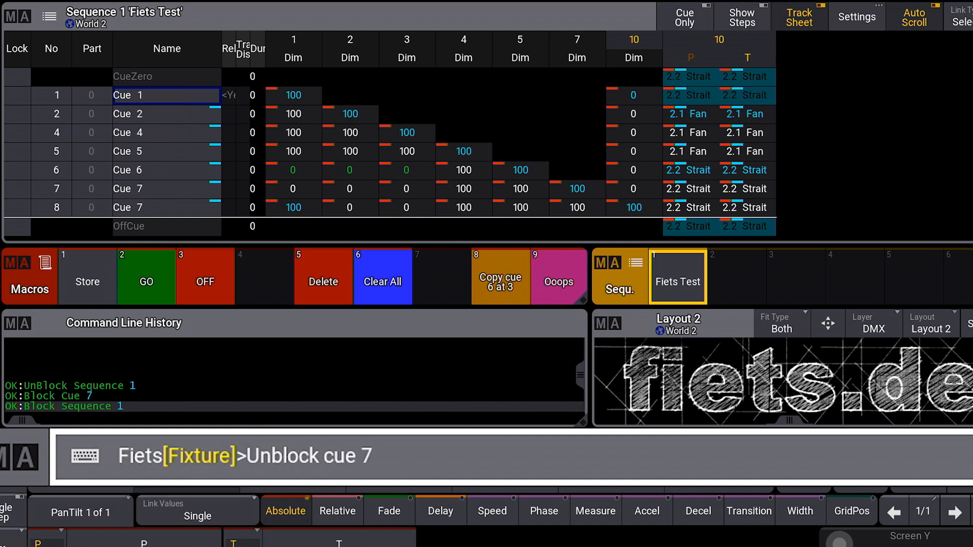
pyautogui.press('Enter')
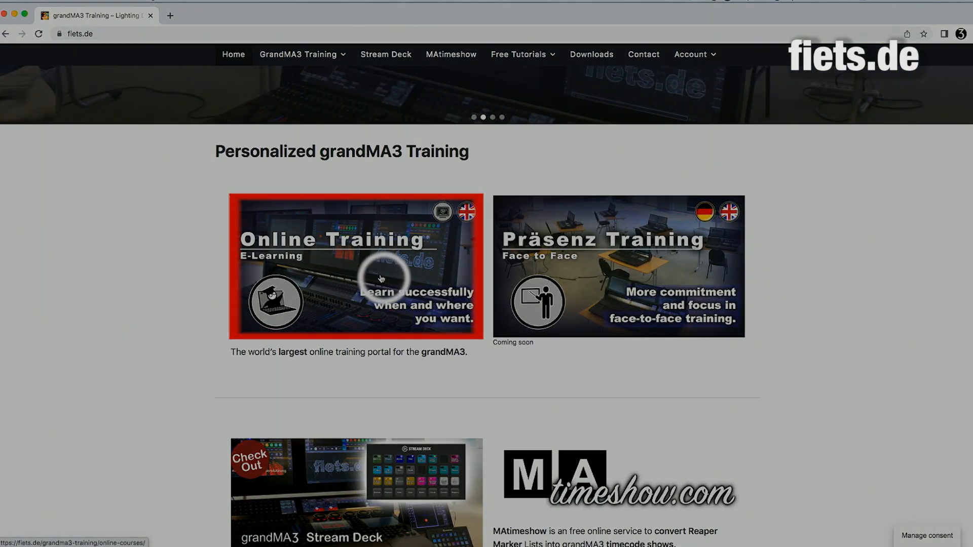
# Step: Open the Online Training tile under Personalized grandMA3 Training on fiets.de
pyautogui.click(355, 268)
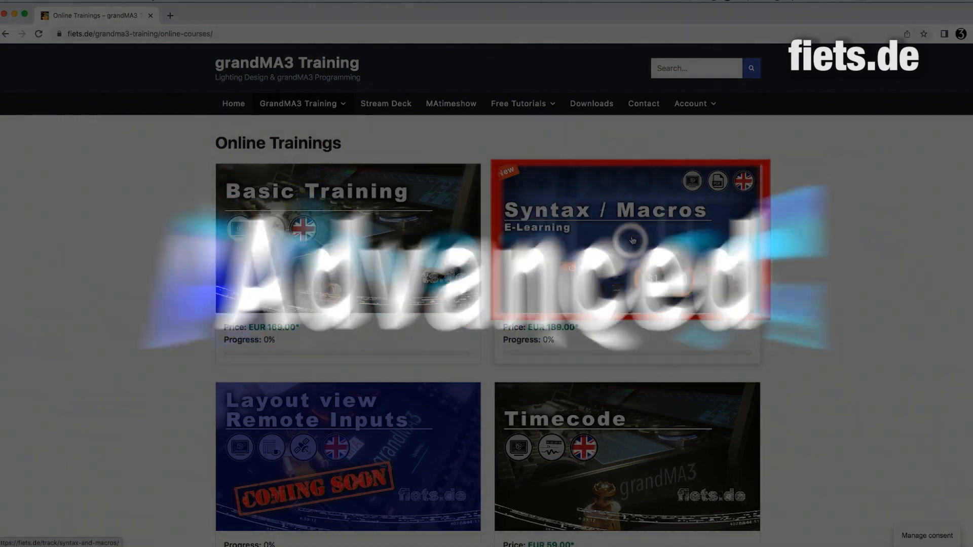